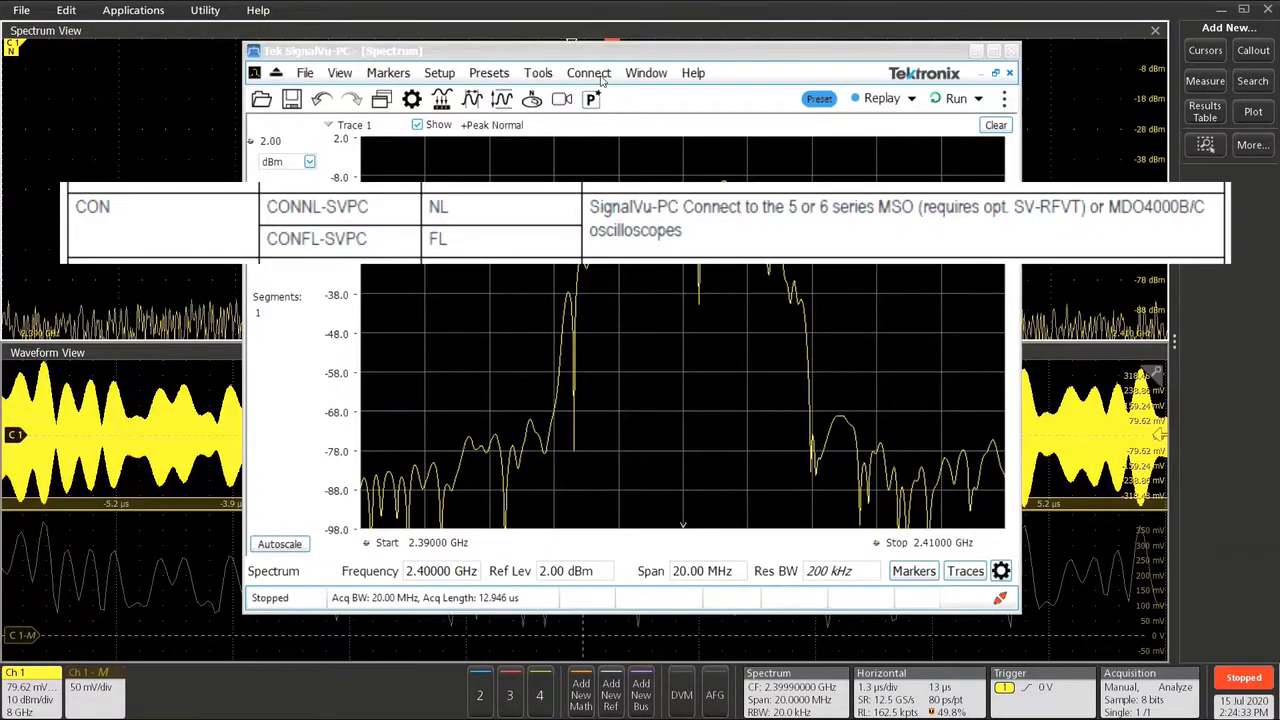
Review the Connect to Instrument choices, then put the SignalVu-PC window away.
{"action": "left_click", "coordinate": [588, 72]}
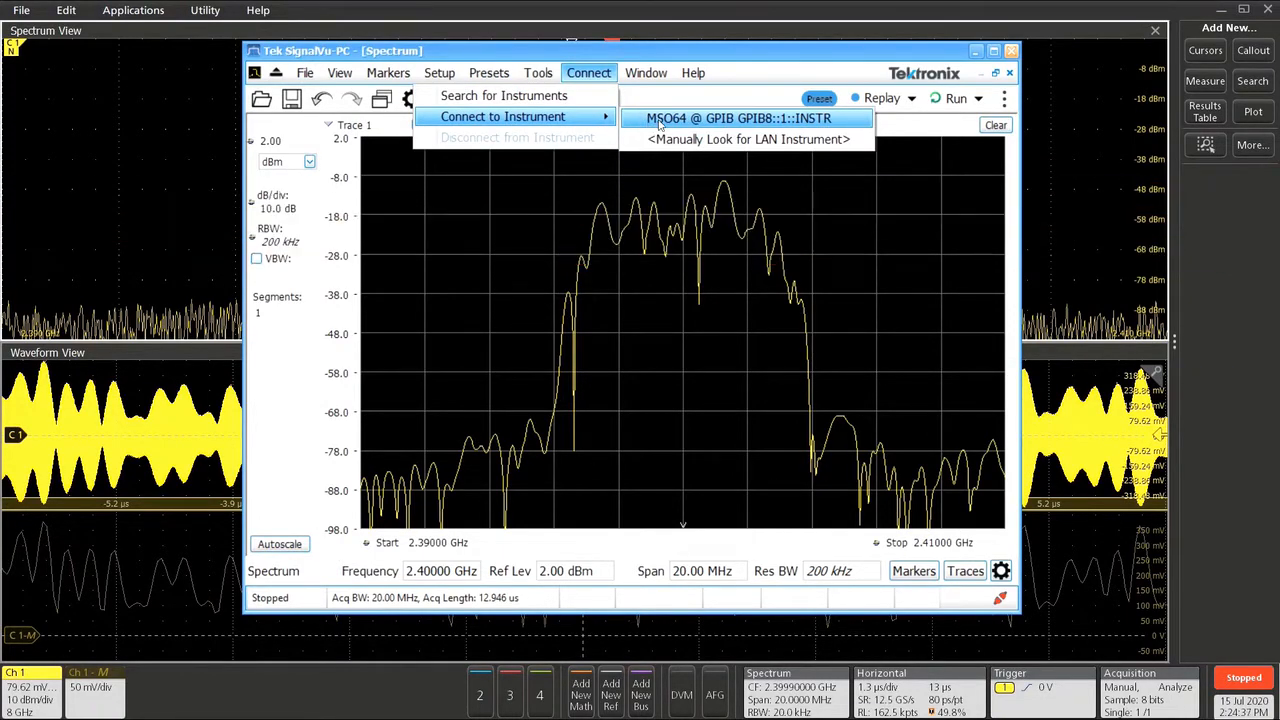
{"action": "left_click", "coordinate": [738, 118]}
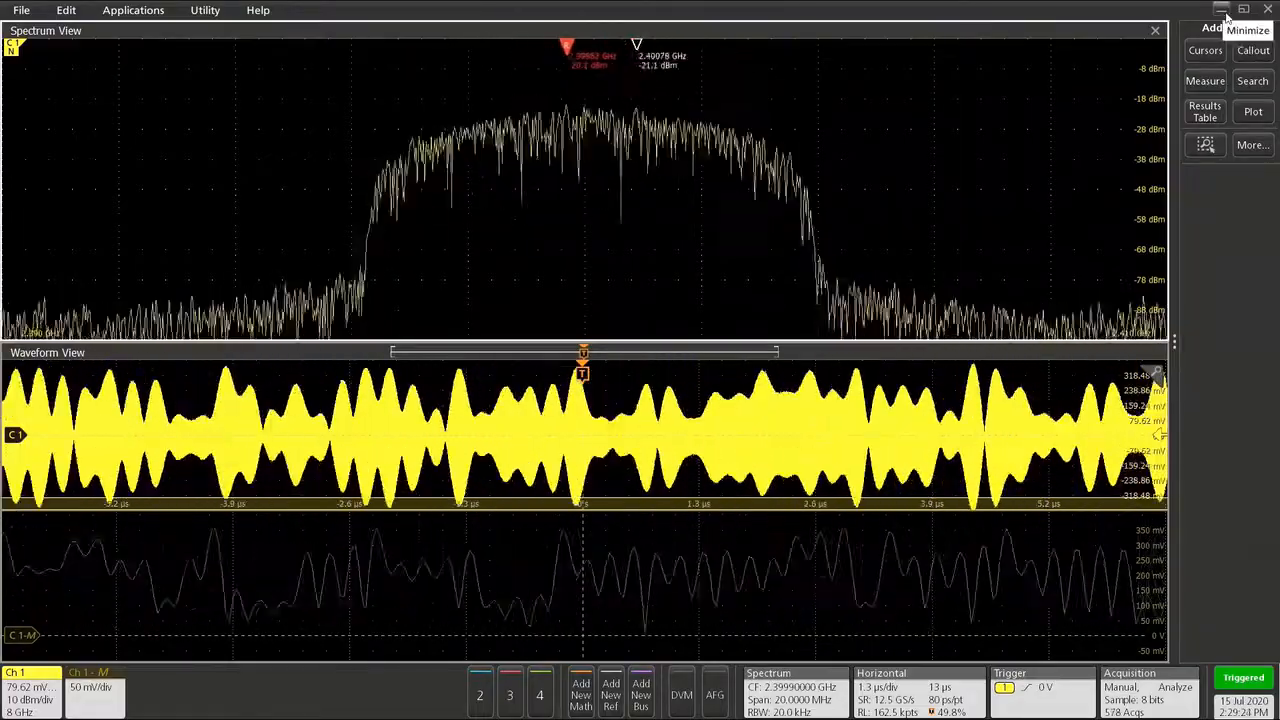
Identify the GPIB8::1::INSTR instrument as a Tektronix MSO64 in OpenChoice Instrument Manager.
{"action": "left_click", "coordinate": [1222, 8]}
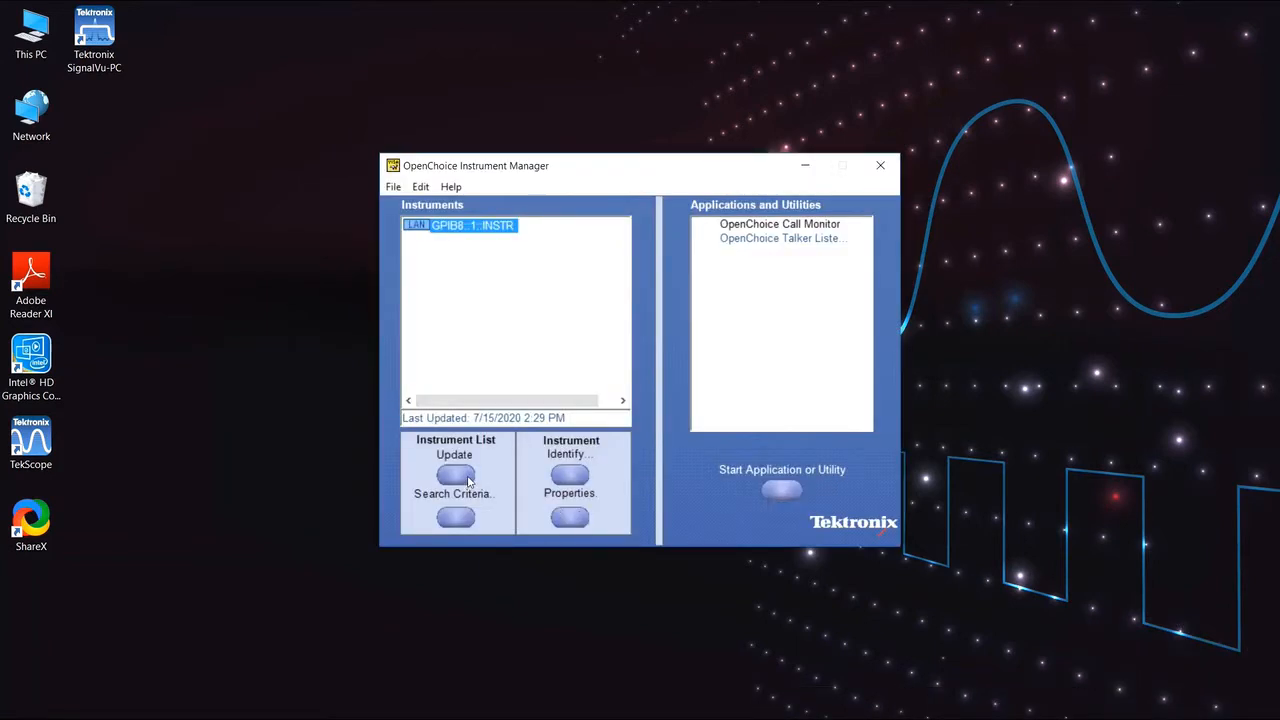
{"action": "mouse_move", "coordinate": [470, 232]}
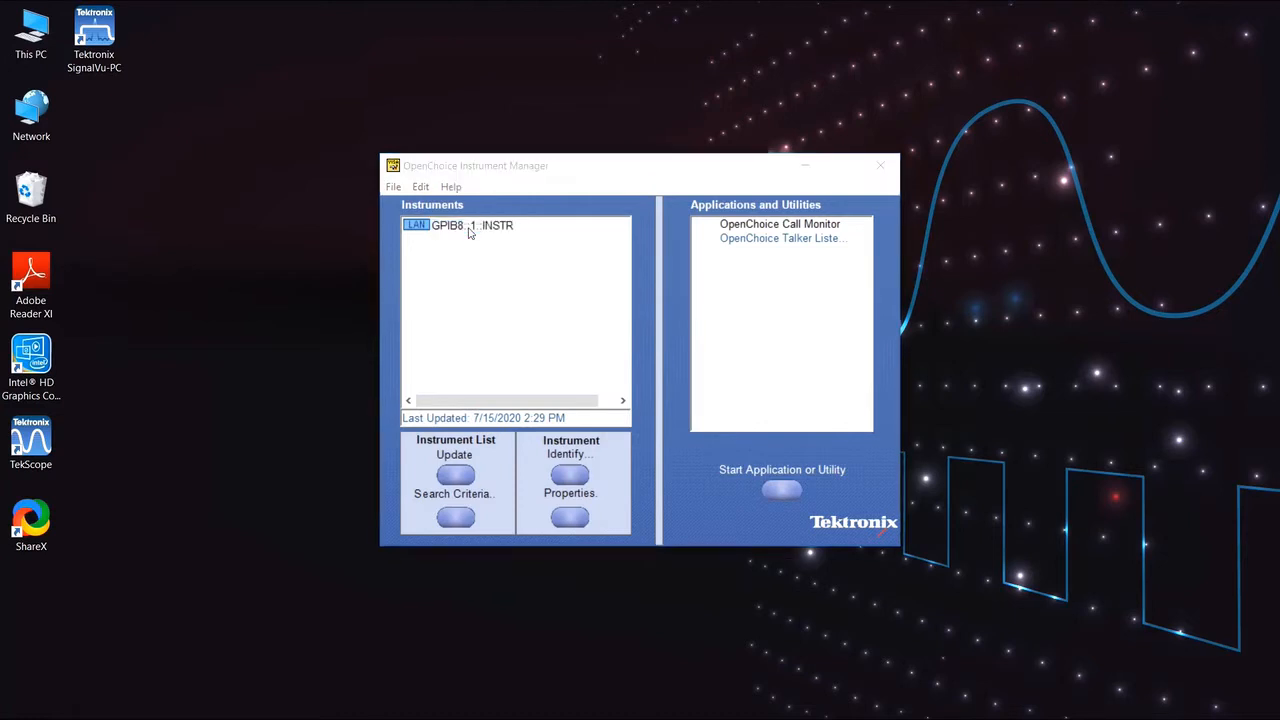
{"action": "left_click", "coordinate": [570, 474]}
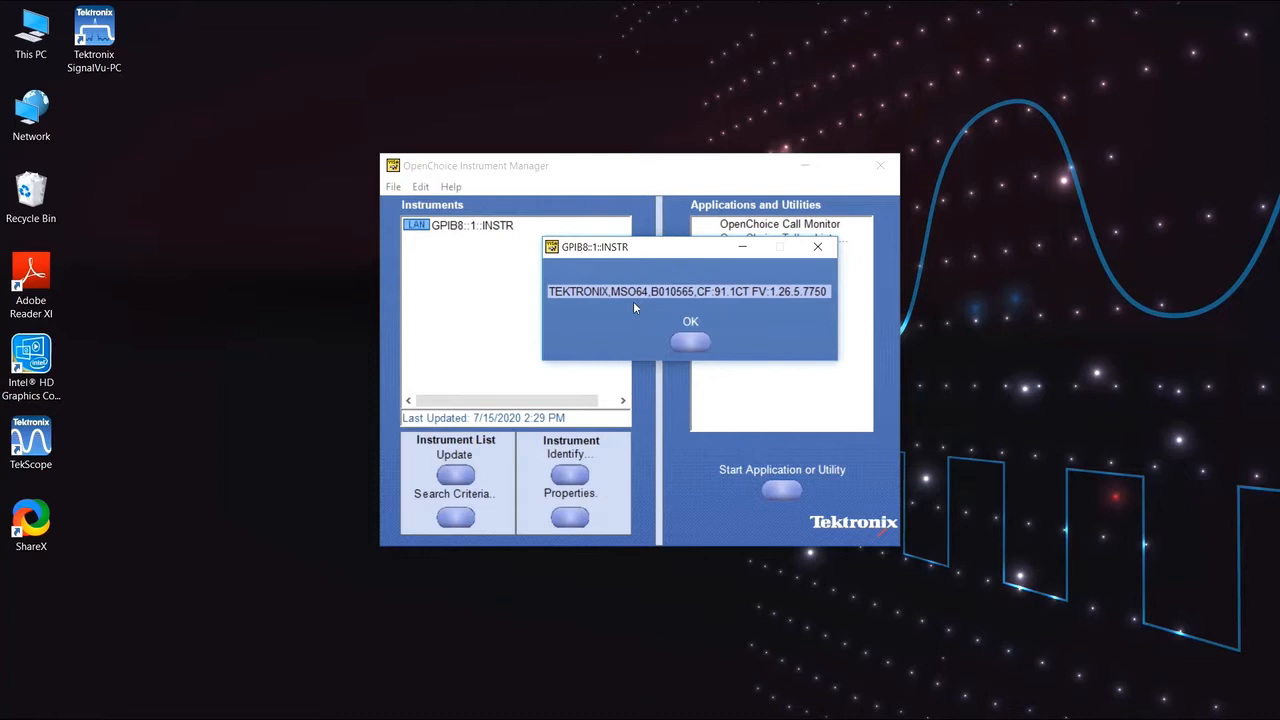
{"action": "mouse_move", "coordinate": [688, 348]}
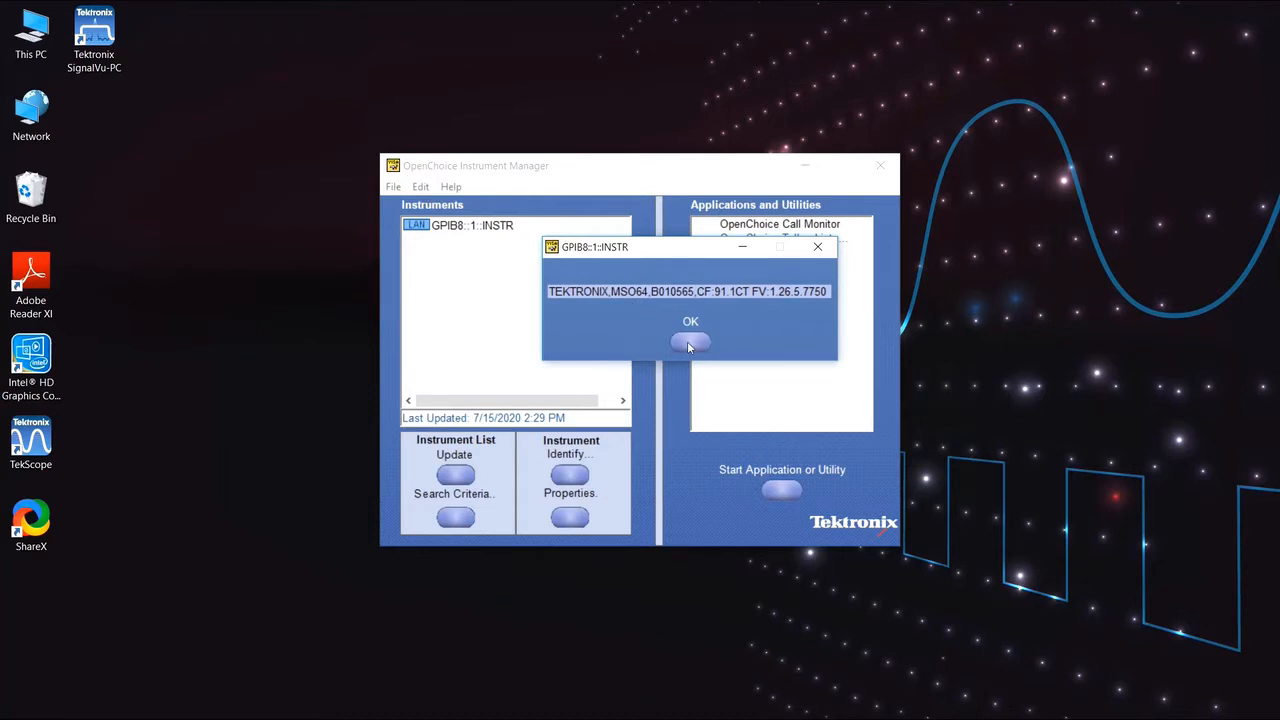
{"action": "left_click", "coordinate": [690, 342]}
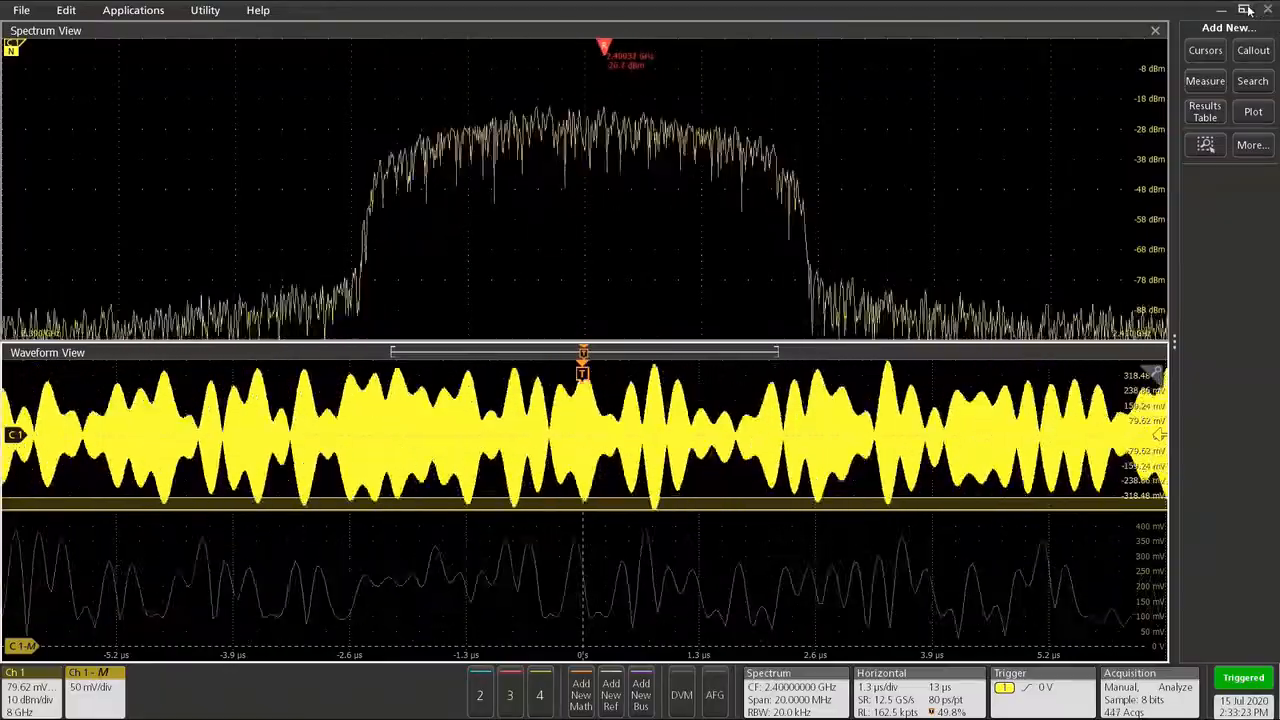
Connect SignalVu-PC to MSO64 @ GPIB8::1::INSTR and let the live spectrum acquire.
{"action": "left_click", "coordinate": [1248, 10]}
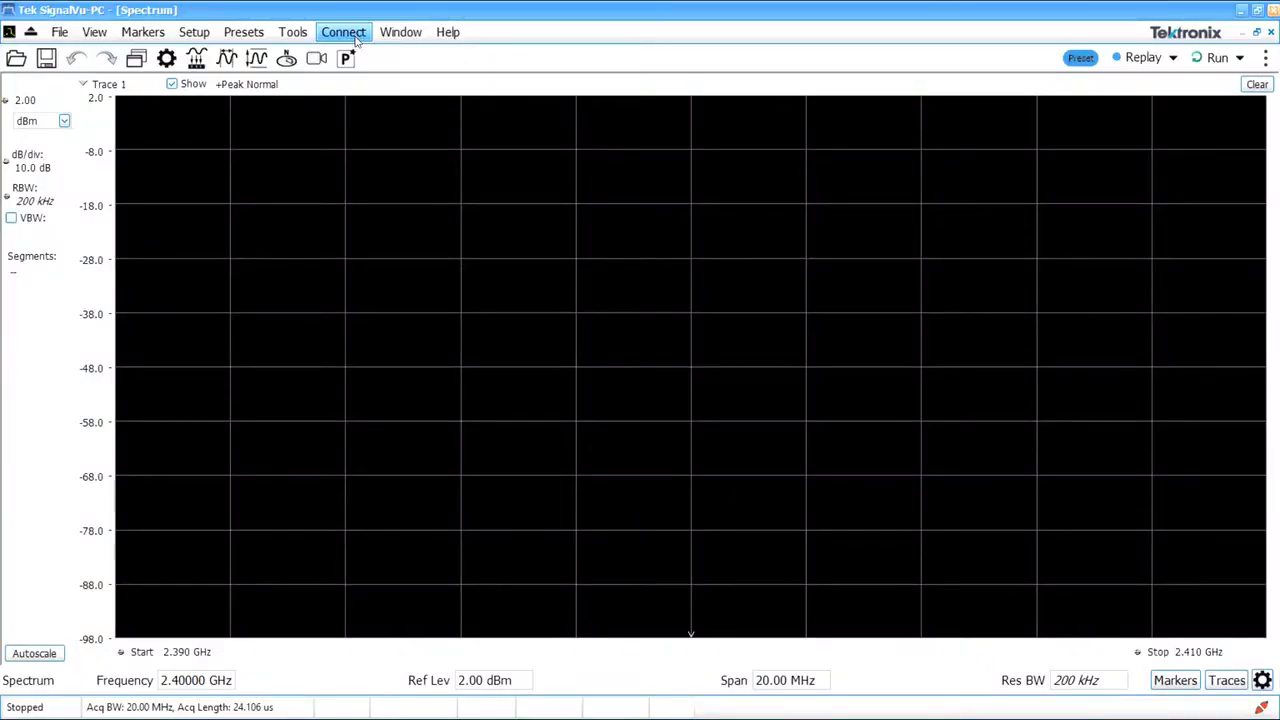
{"action": "left_click", "coordinate": [344, 32]}
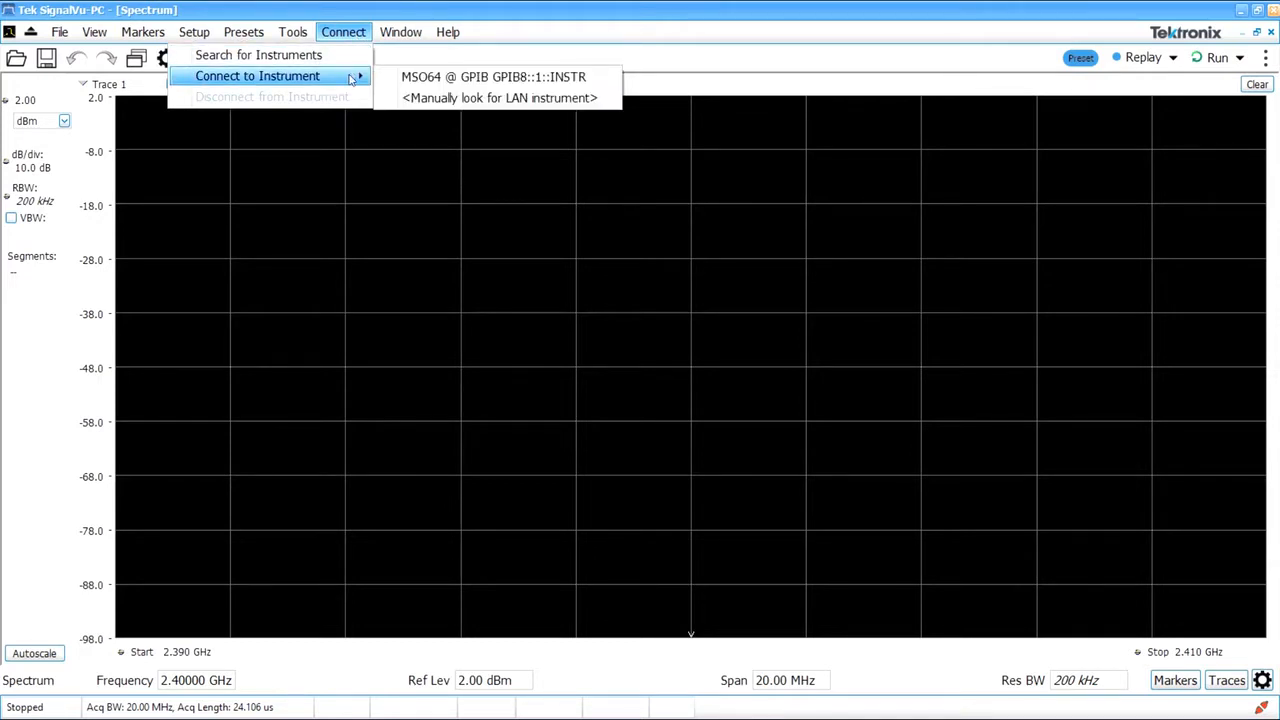
{"action": "mouse_move", "coordinate": [492, 76]}
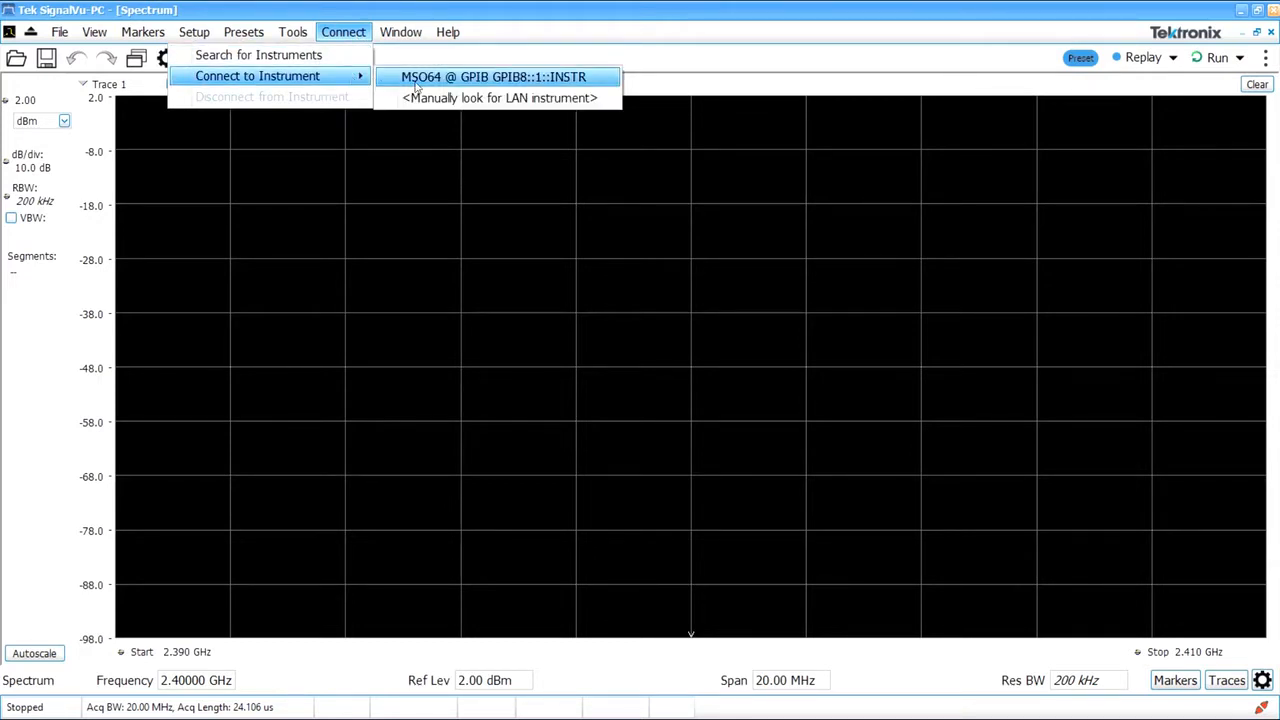
{"action": "left_click", "coordinate": [492, 76]}
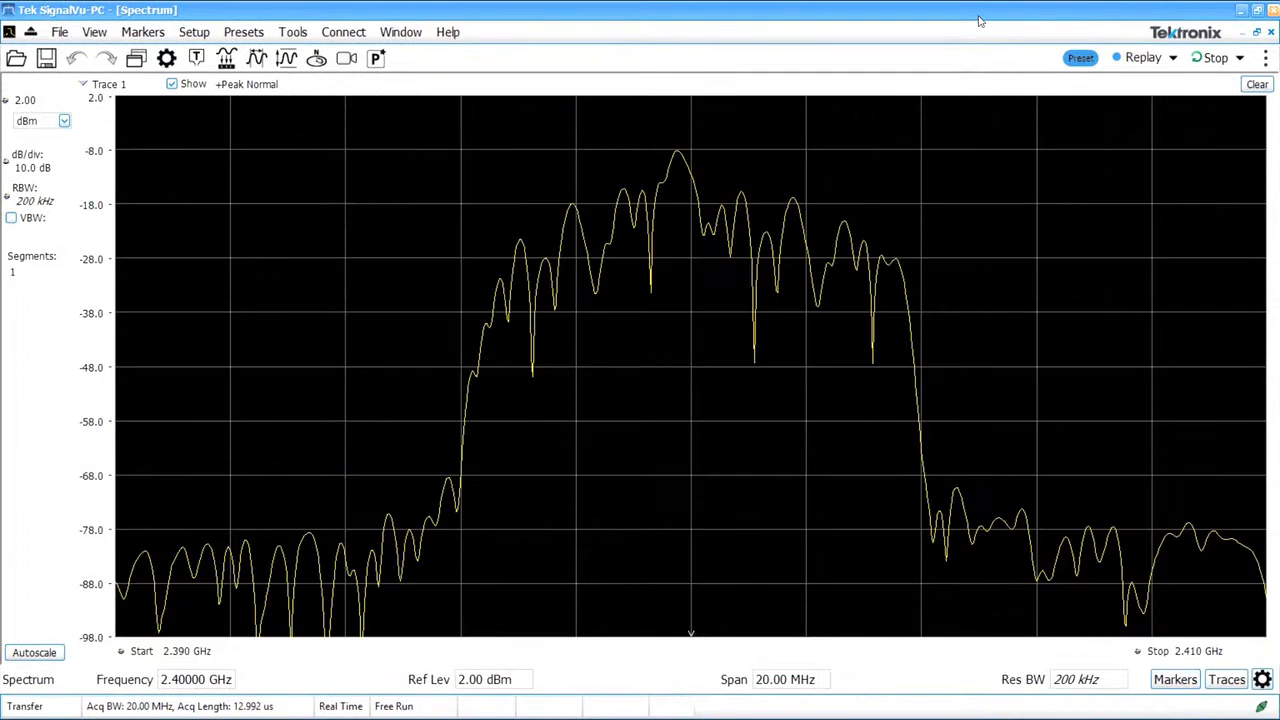
{"action": "key", "text": "alt+tab"}
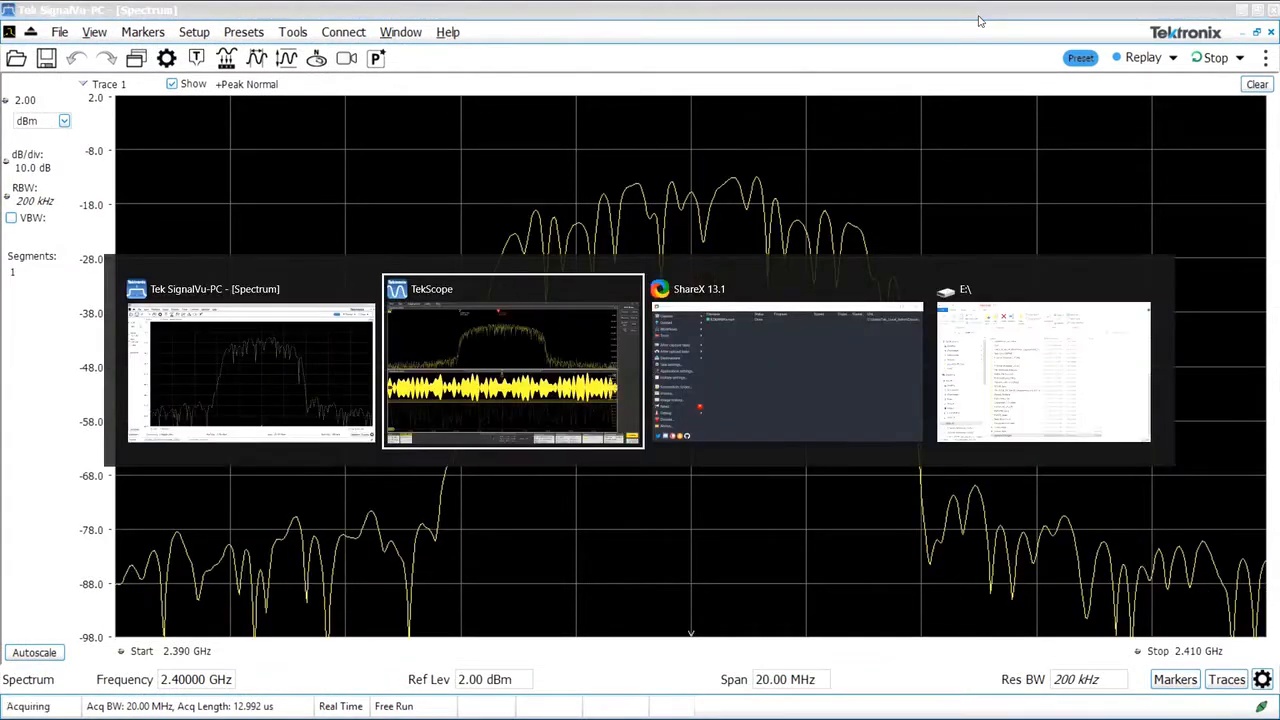
Bring the TekScope display forward and look at the Ch1 badge settings.
{"action": "left_click", "coordinate": [512, 360]}
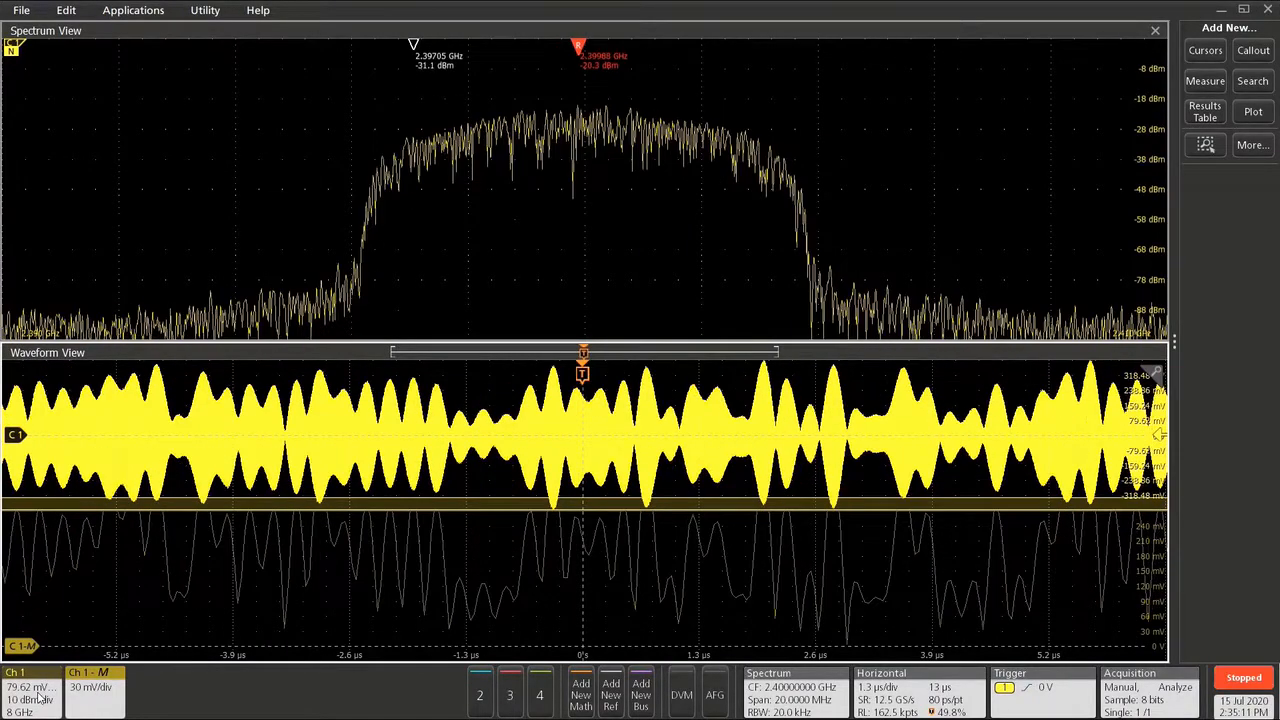
{"action": "left_click", "coordinate": [30, 672]}
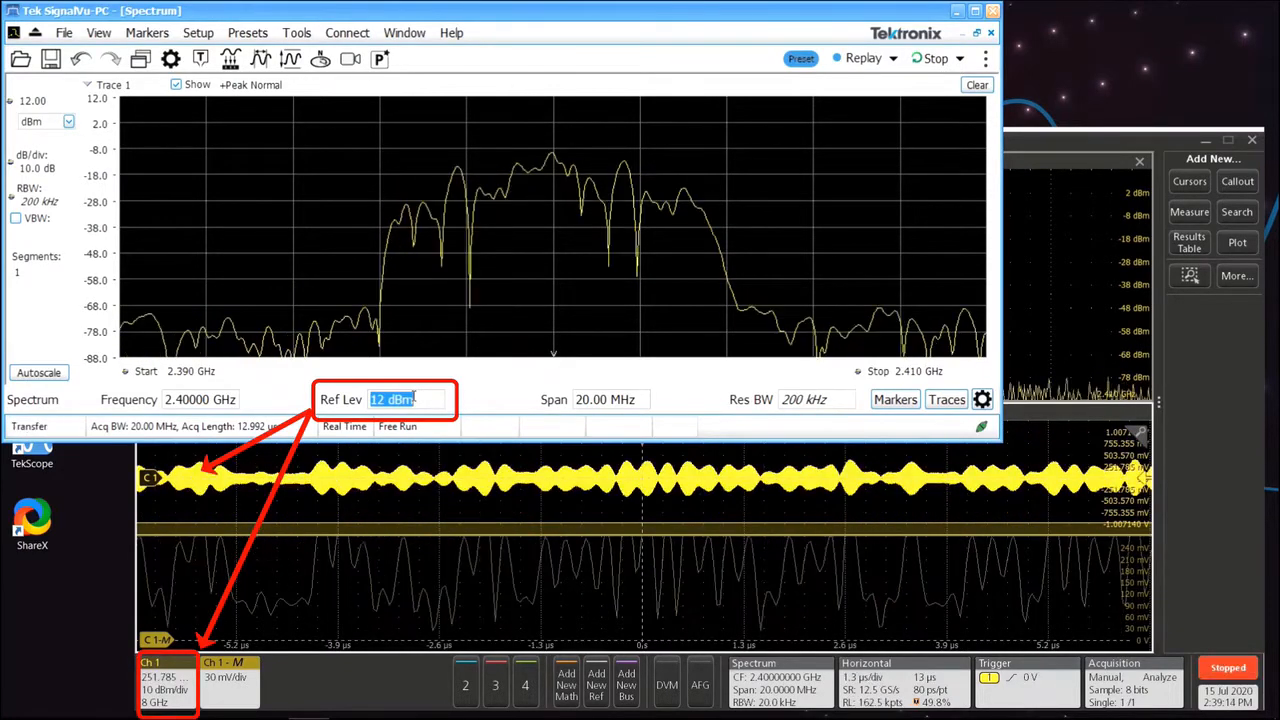
Enter a new reference level (22 dBm) and edit the span toward 50 MHz.
{"action": "type", "text": "22 dBm"}
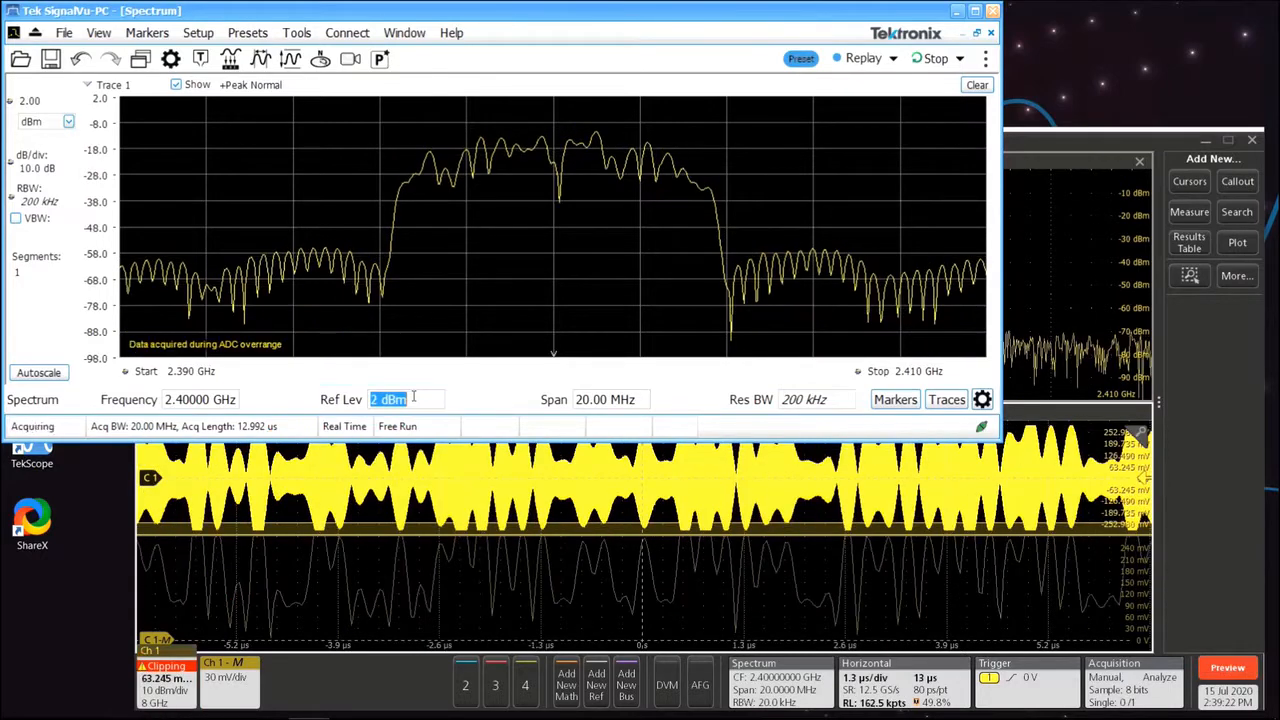
{"action": "left_click", "coordinate": [604, 400]}
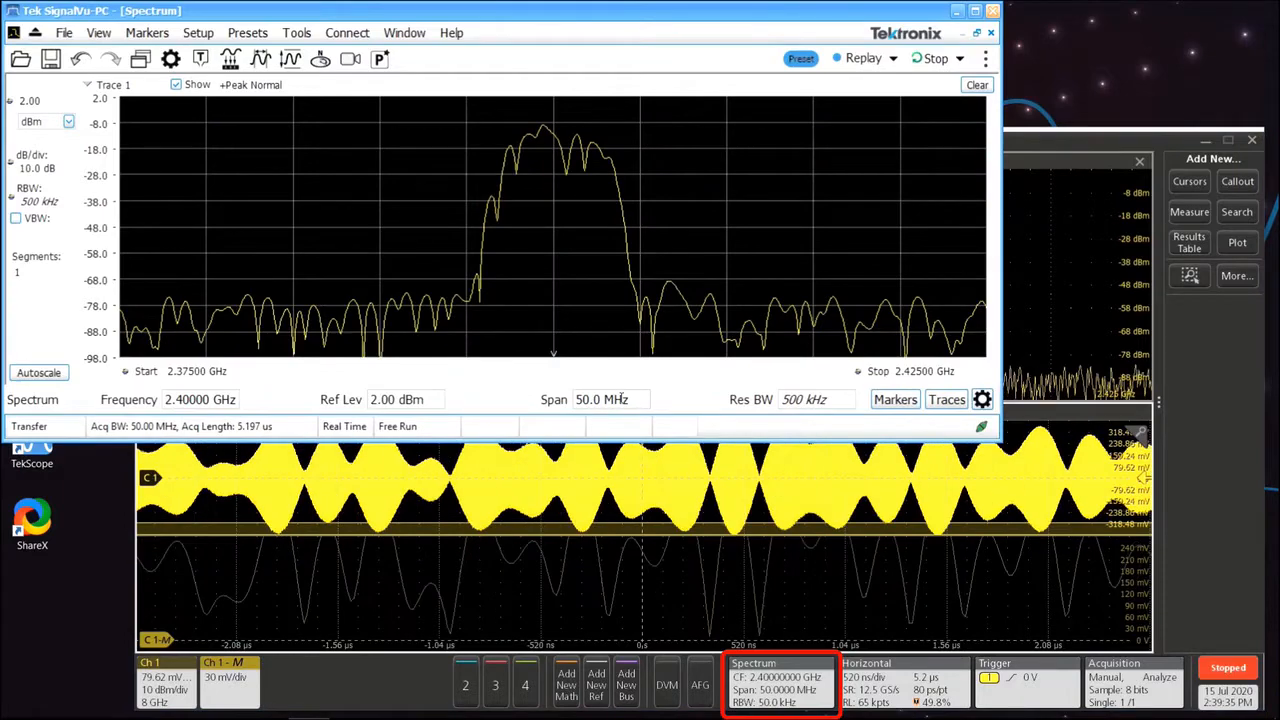
Review the oscilloscope's trigger source choices from the Trigger badge.
{"action": "left_click", "coordinate": [1024, 680]}
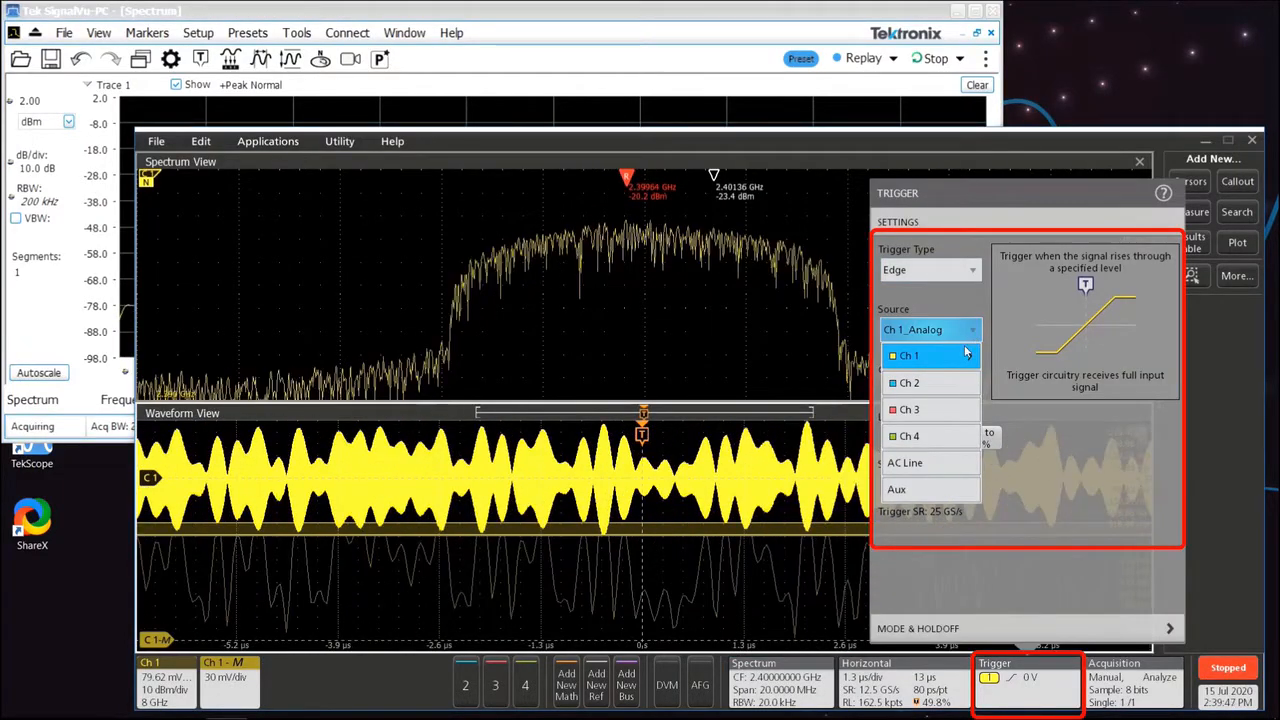
{"action": "left_click", "coordinate": [908, 356]}
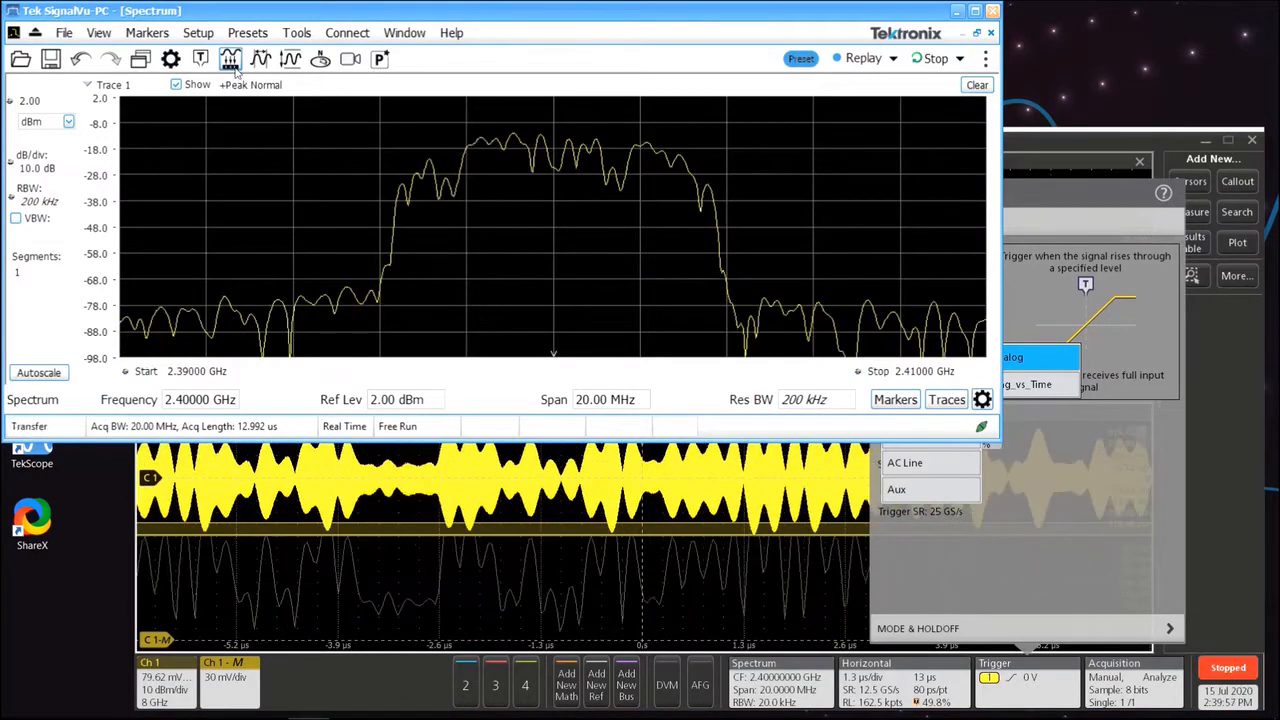
List the acquisition channels Ch1–Ch4 in SignalVu-PC's MSO Settings.
{"action": "left_click", "coordinate": [230, 58]}
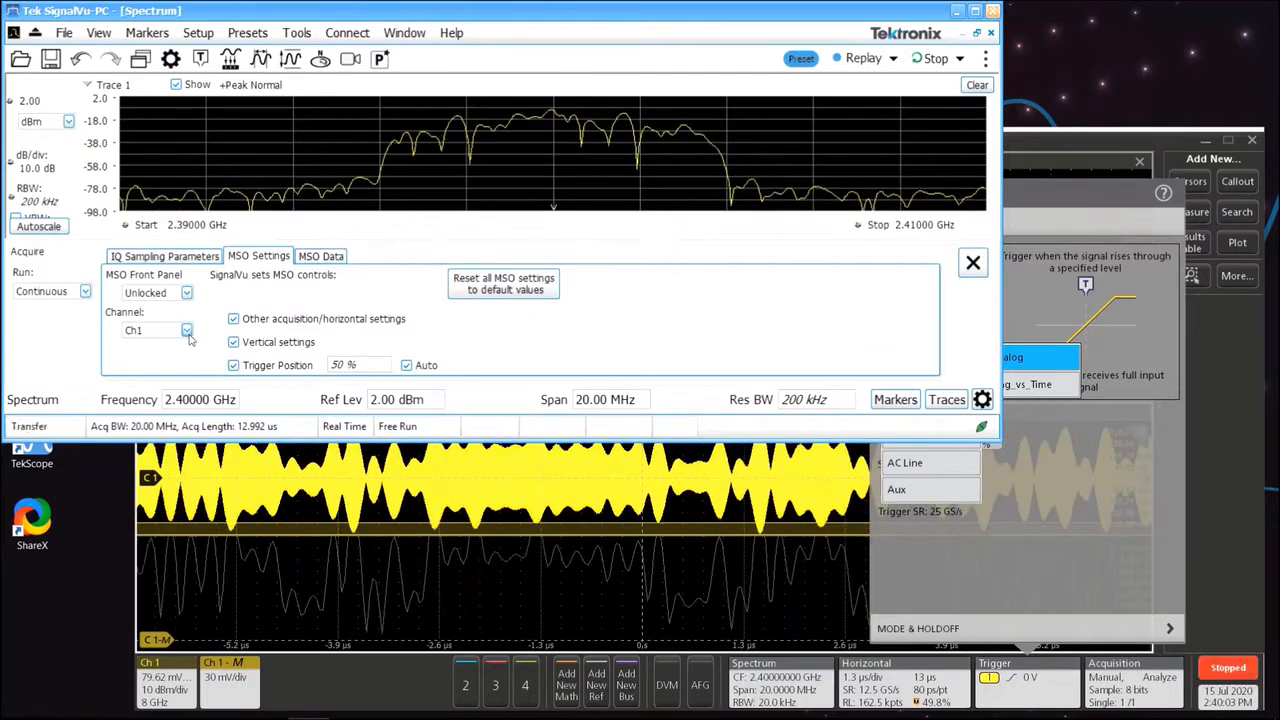
{"action": "left_click", "coordinate": [186, 330]}
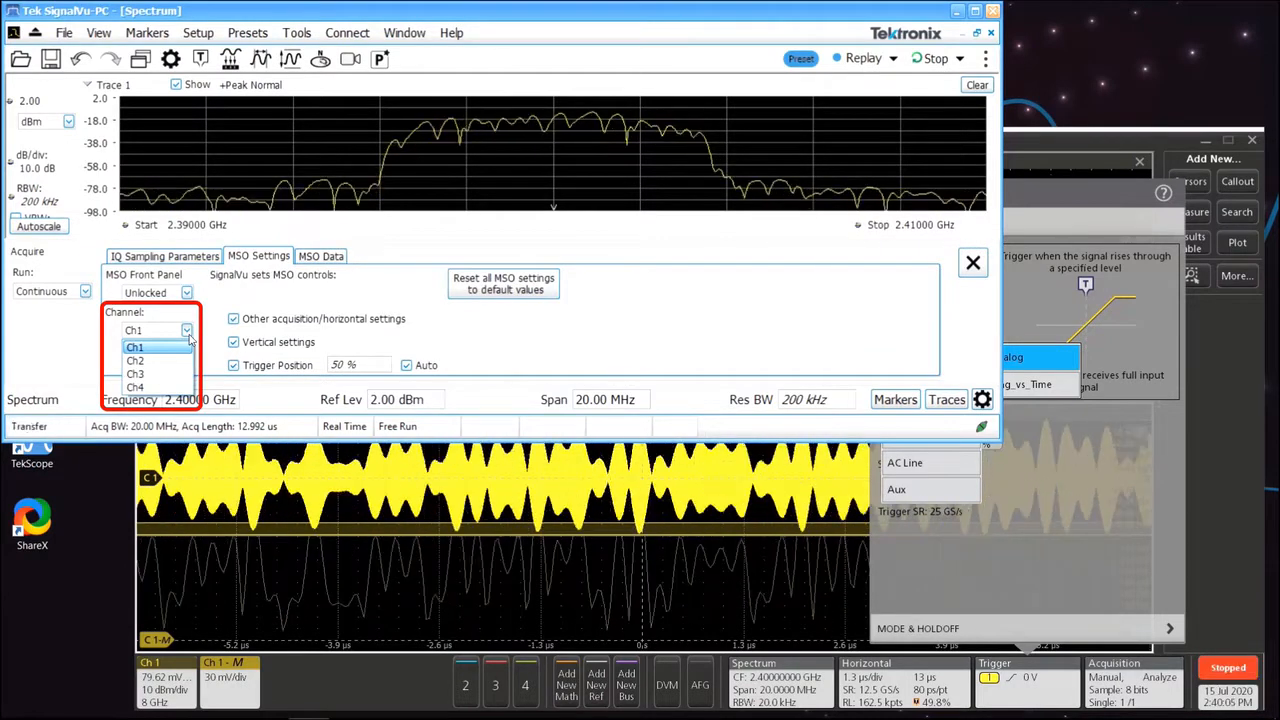